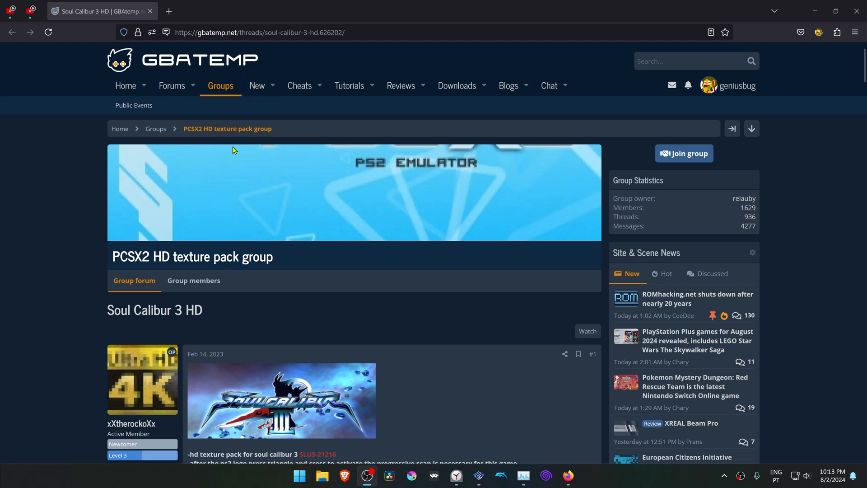
pyautogui.moveTo(241, 142)
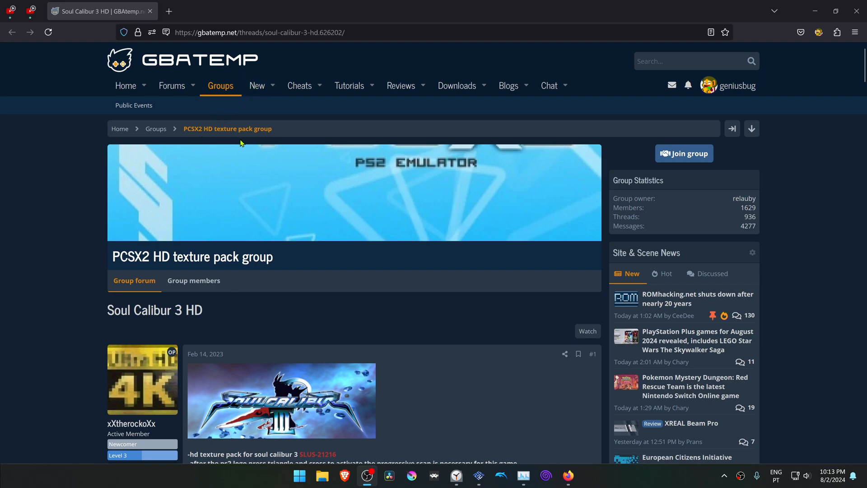
# Follow the thread's MediaFire link and download the 1.02GB Soul Calibur 3 texture pack.
pyautogui.scroll(-3)
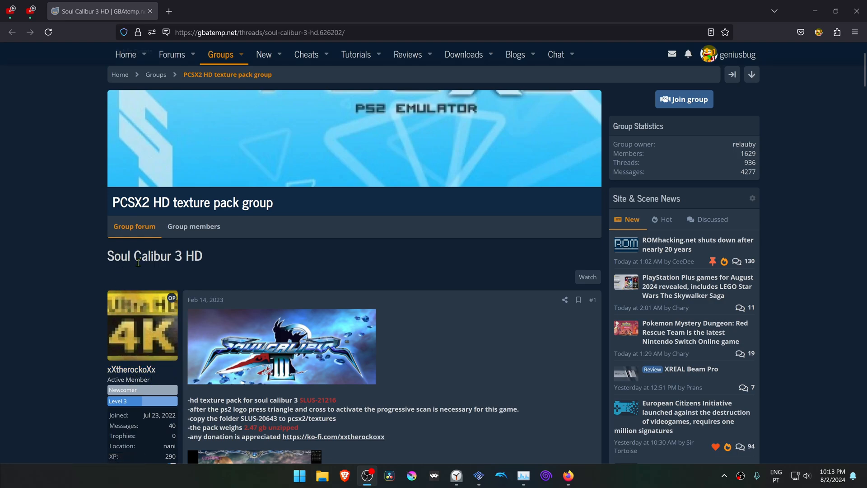
pyautogui.scroll(-3)
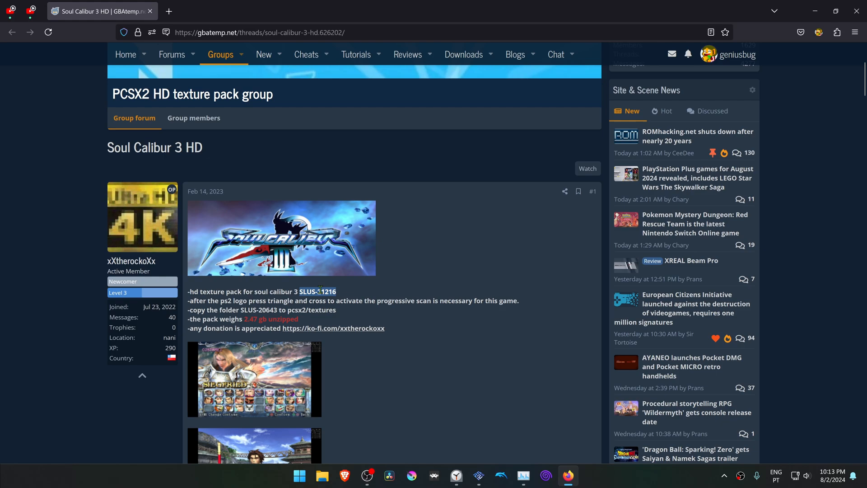
pyautogui.scroll(-3)
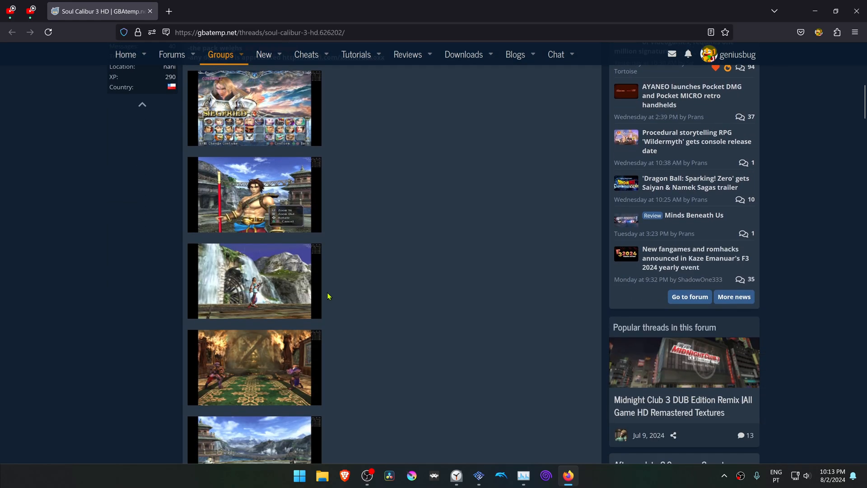
pyautogui.scroll(-3)
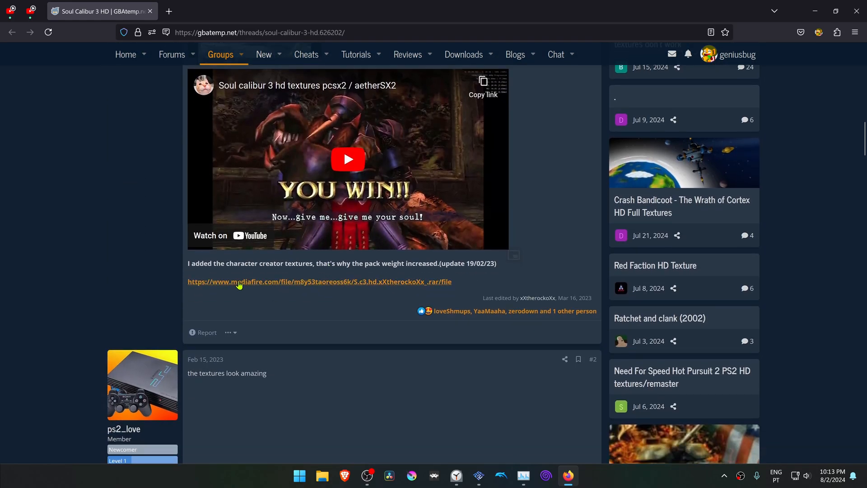
pyautogui.click(238, 281)
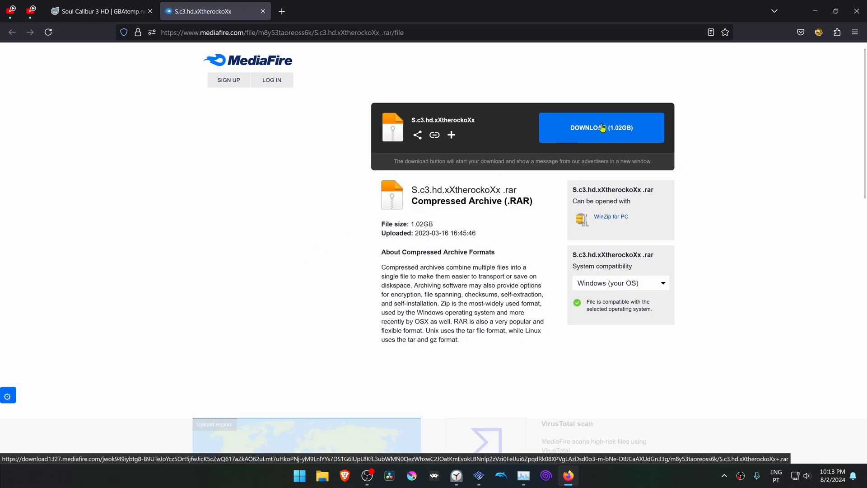
pyautogui.click(601, 128)
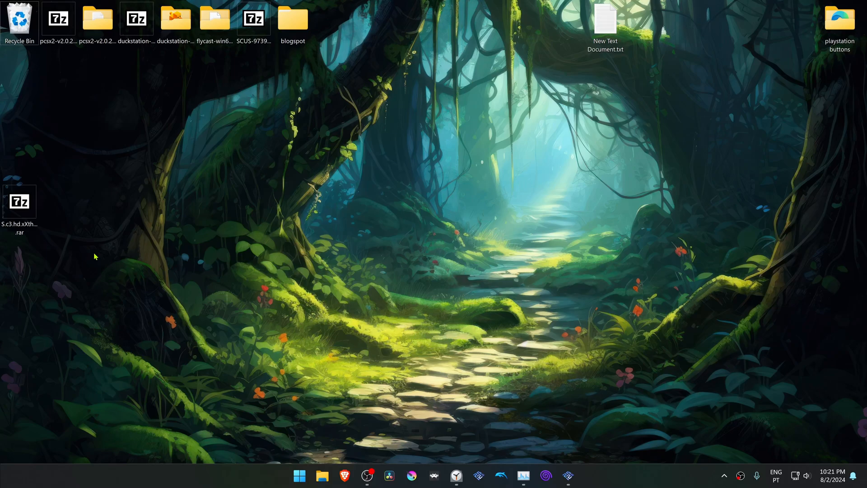
pyautogui.moveTo(69, 204)
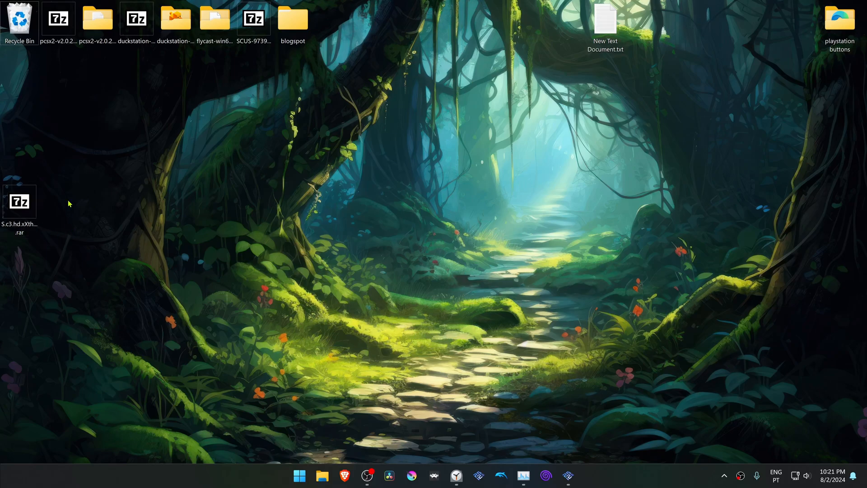
pyautogui.moveTo(68, 257)
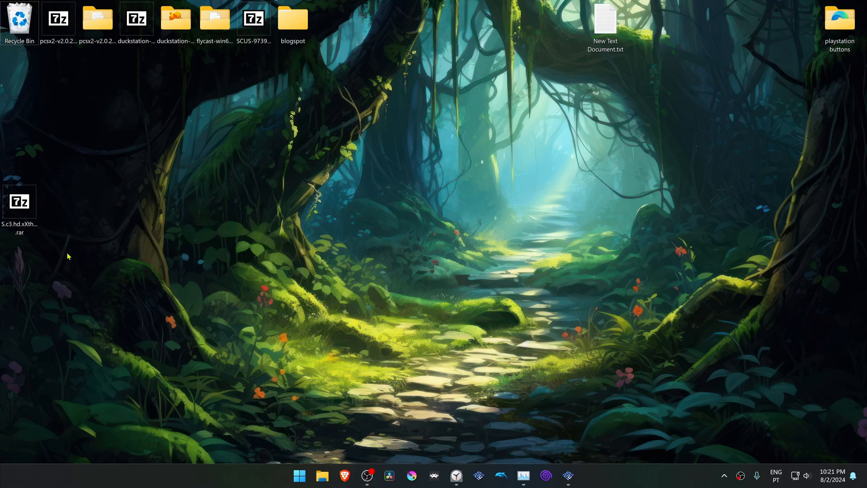
pyautogui.moveTo(80, 245)
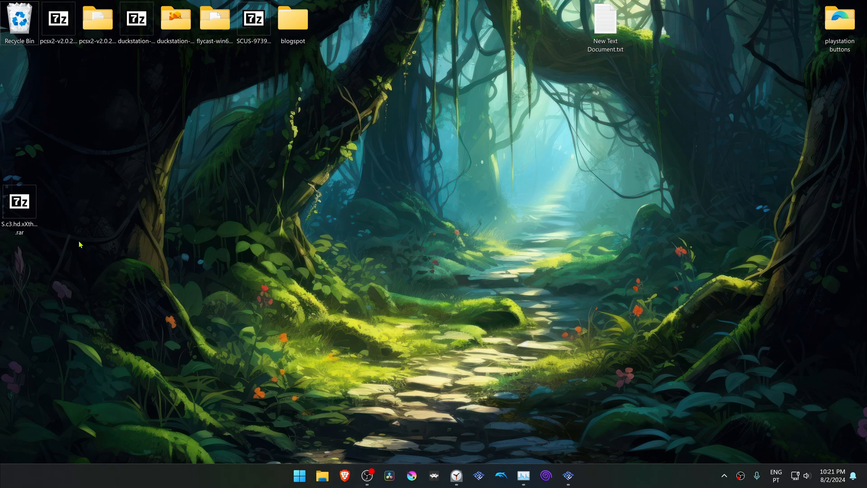
# Extract the texture pack .rar onto the desktop with 7-Zip Extract Here.
pyautogui.rightClick(18, 201)
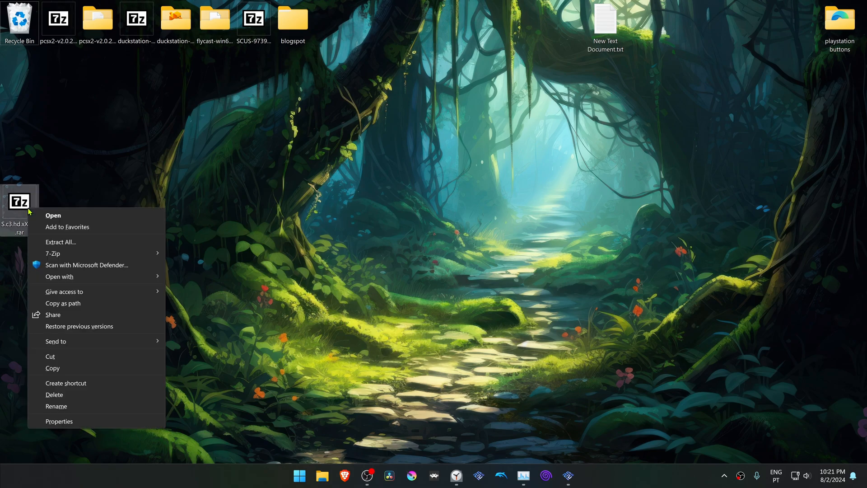
pyautogui.moveTo(53, 253)
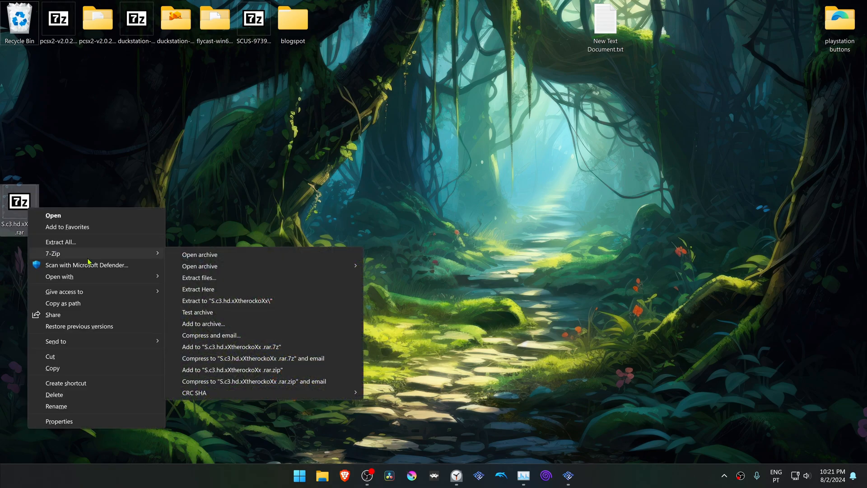
pyautogui.moveTo(218, 266)
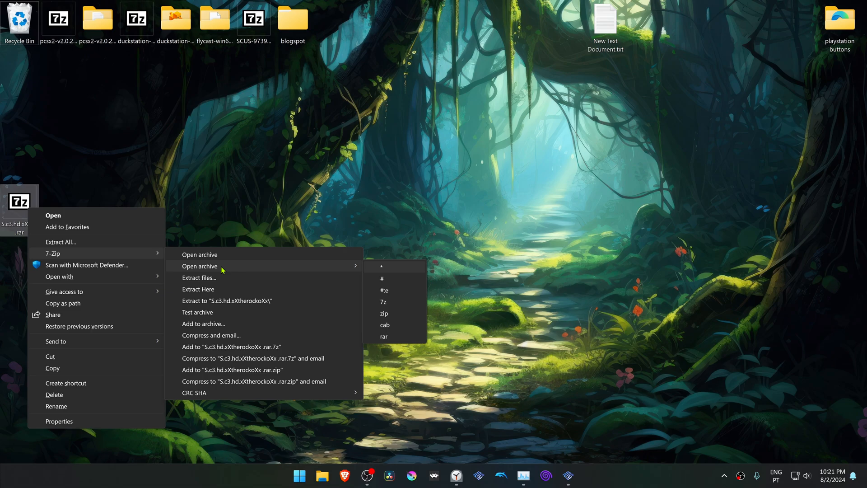
pyautogui.moveTo(216, 292)
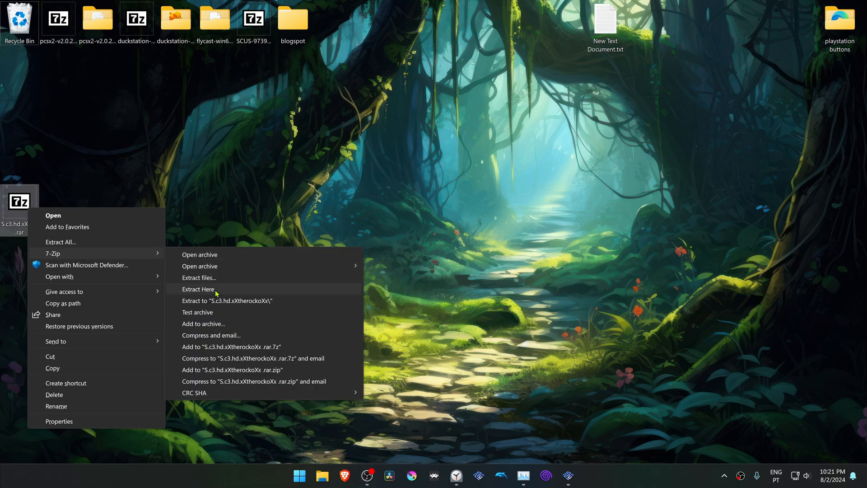
pyautogui.click(199, 289)
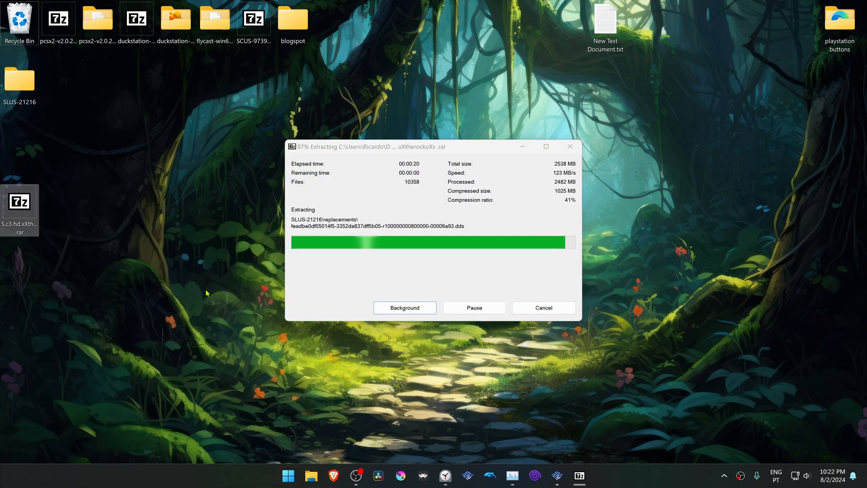
pyautogui.rightClick(19, 81)
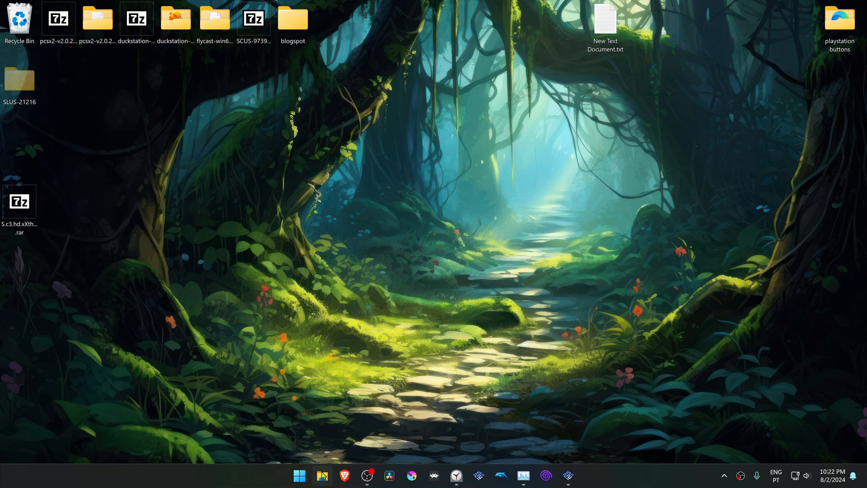
# Paste the SLUS-21216 folder into Documents\PCSX2\textures.
pyautogui.click(322, 477)
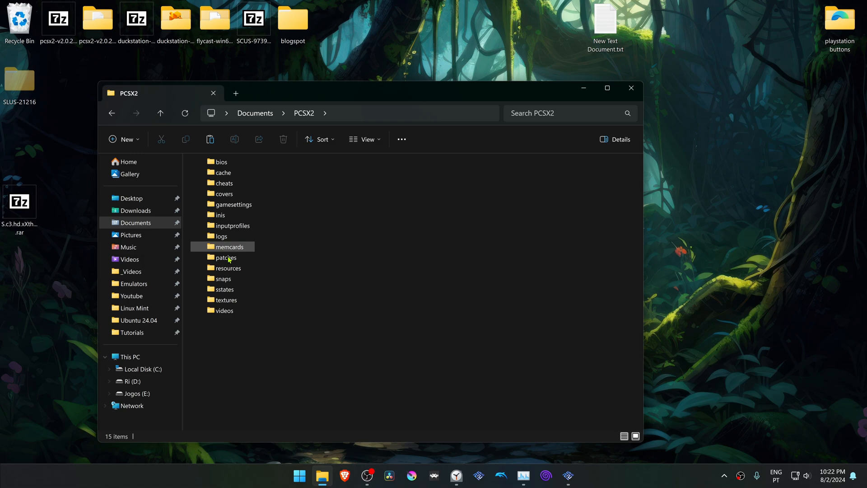
pyautogui.doubleClick(226, 300)
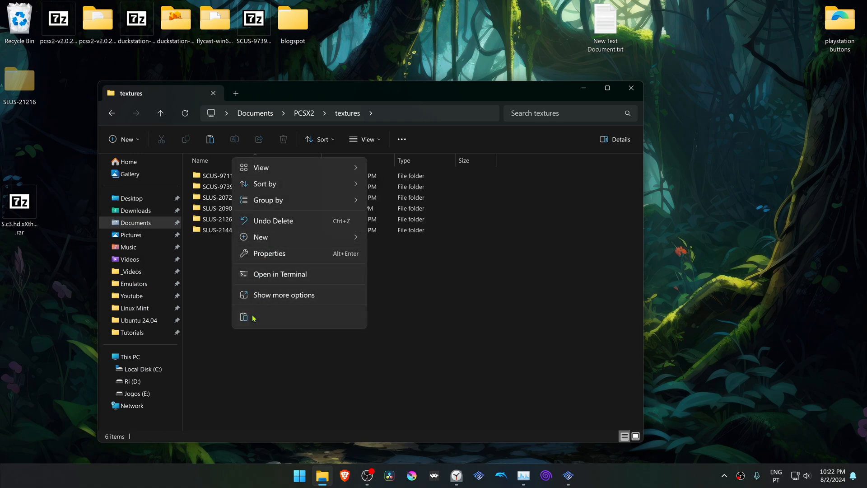
pyautogui.click(251, 319)
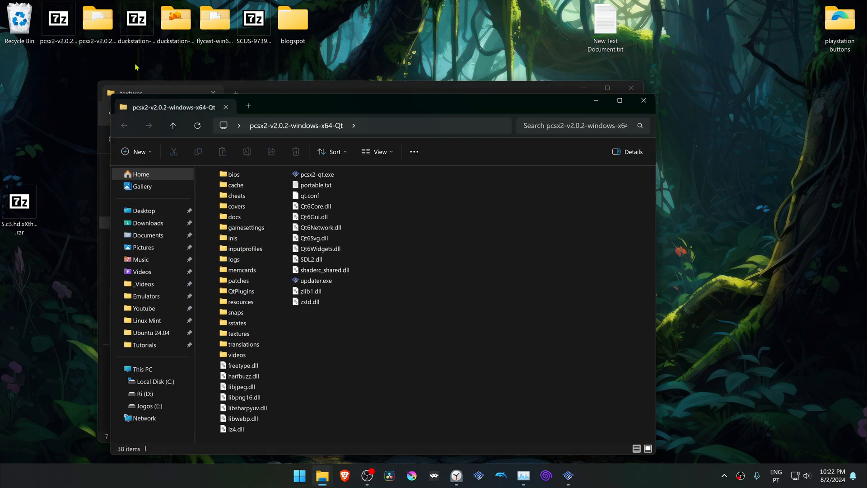
pyautogui.moveTo(315, 355)
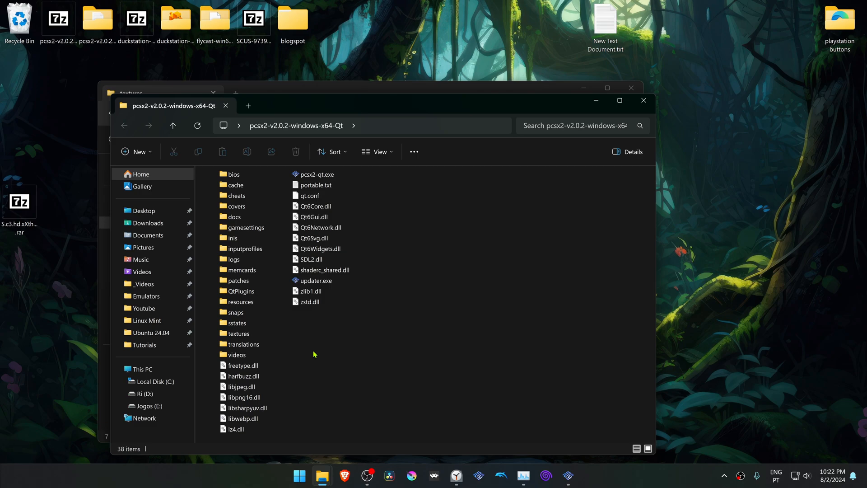
# Close the PCSX2 install and textures folder windows, then bring up Soul Calibur III's properties.
pyautogui.click(316, 174)
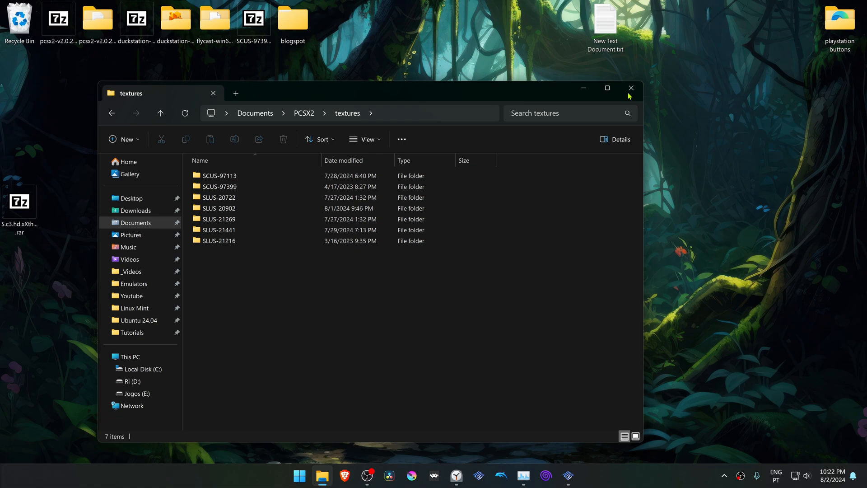
pyautogui.click(568, 475)
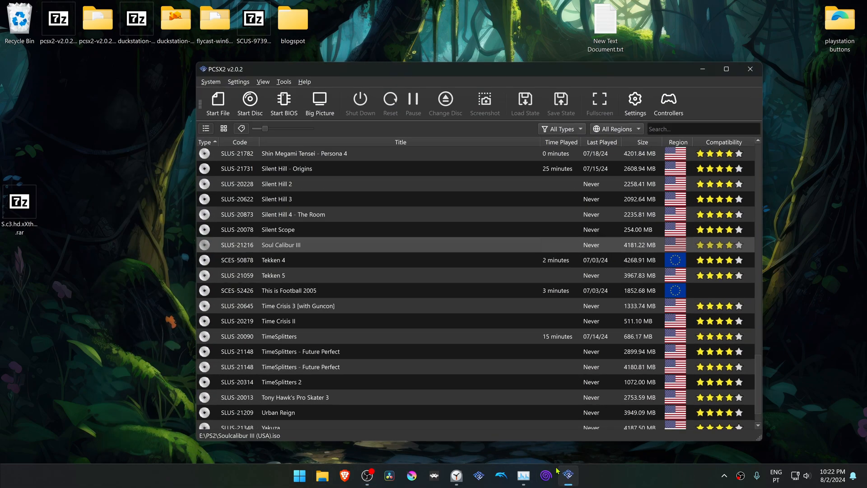
pyautogui.rightClick(281, 245)
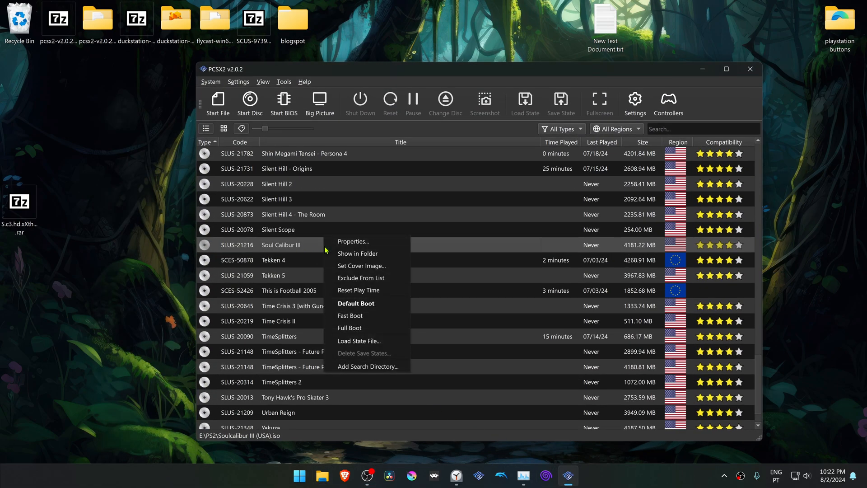
pyautogui.click(390, 246)
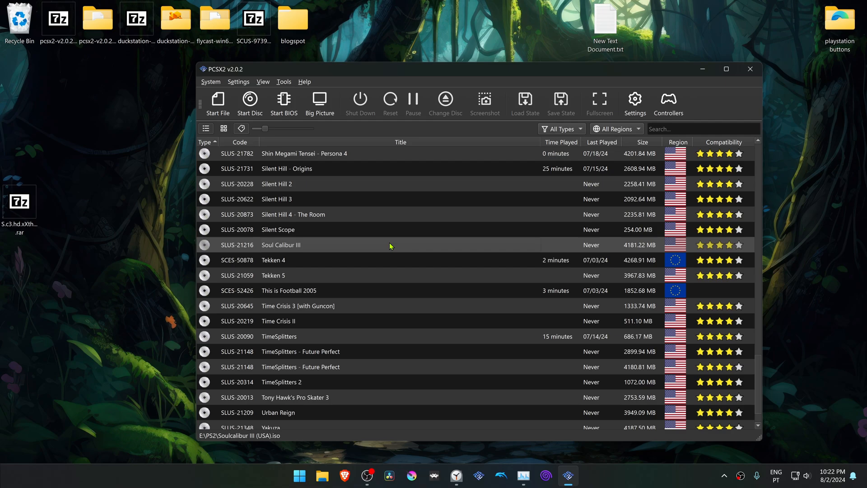
# Give Soul Calibur III 4x Native resolution with texture loading and asynchronous loading enabled.
pyautogui.doubleClick(299, 244)
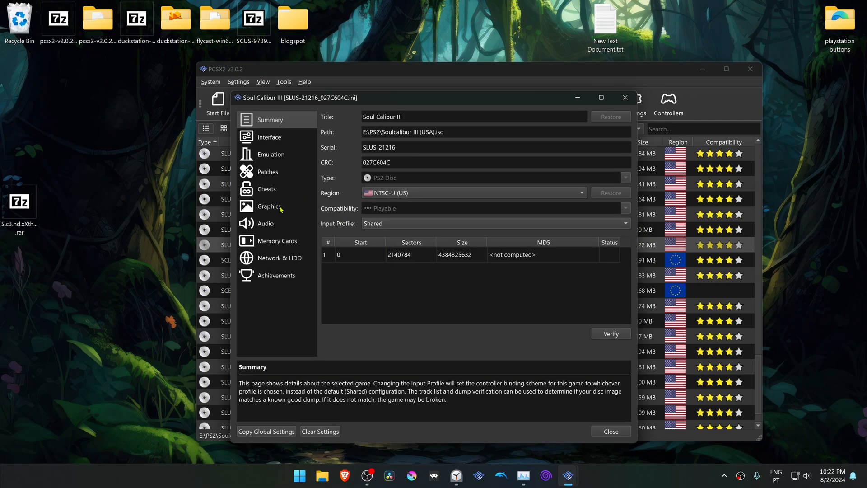
pyautogui.click(269, 205)
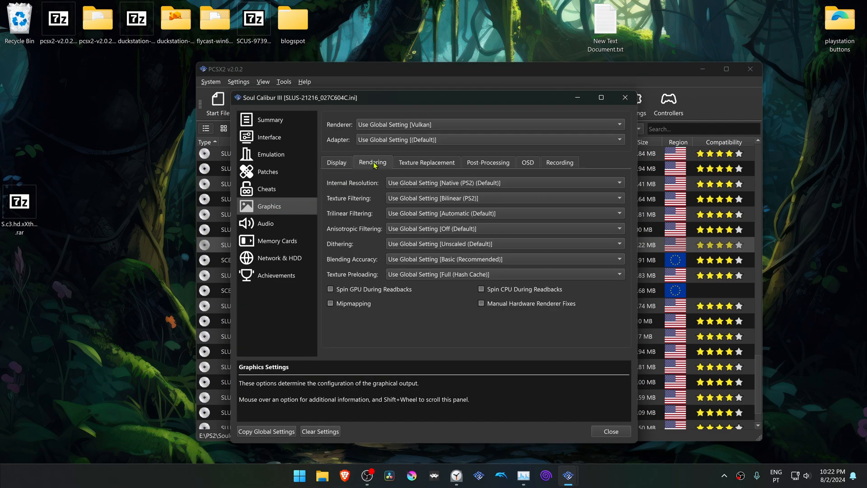
pyautogui.moveTo(338, 190)
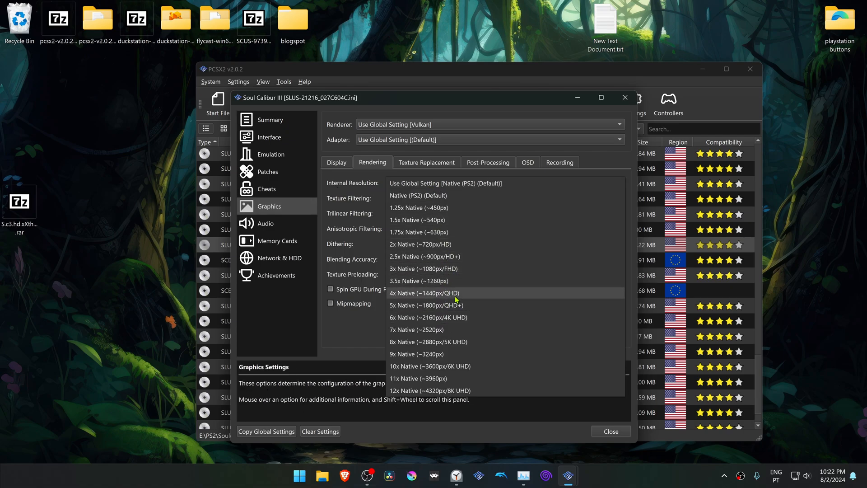
pyautogui.click(424, 293)
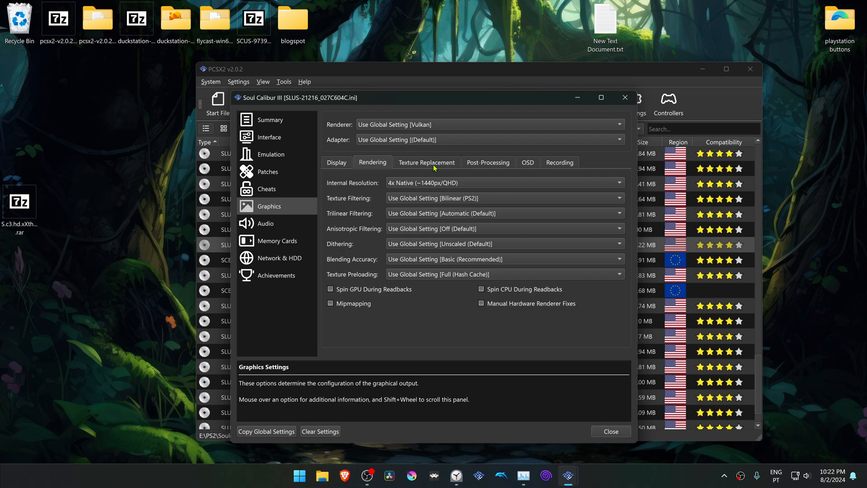
pyautogui.click(426, 162)
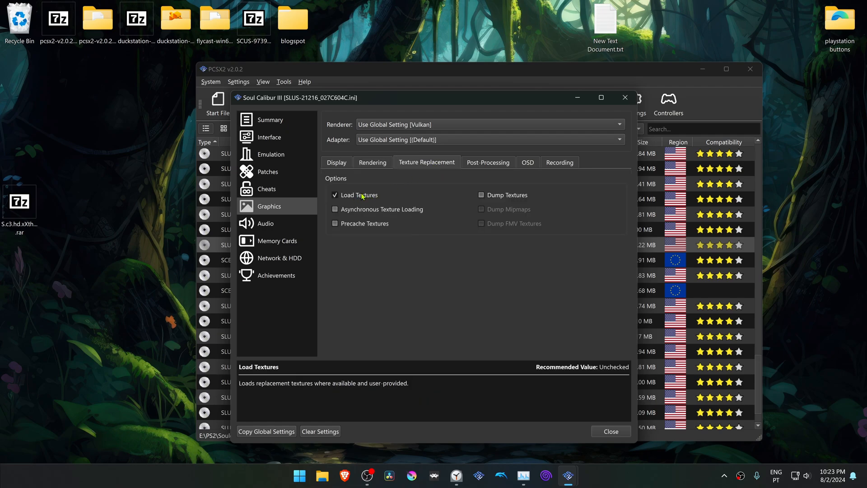
pyautogui.moveTo(362, 213)
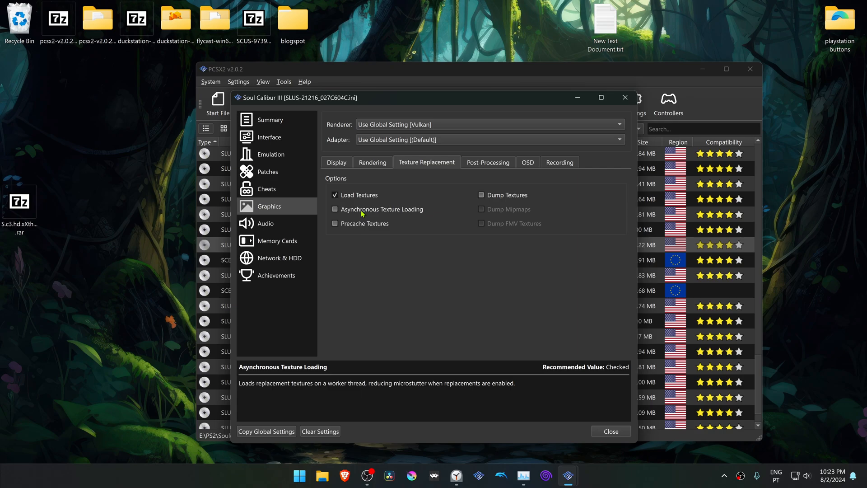
pyautogui.click(335, 209)
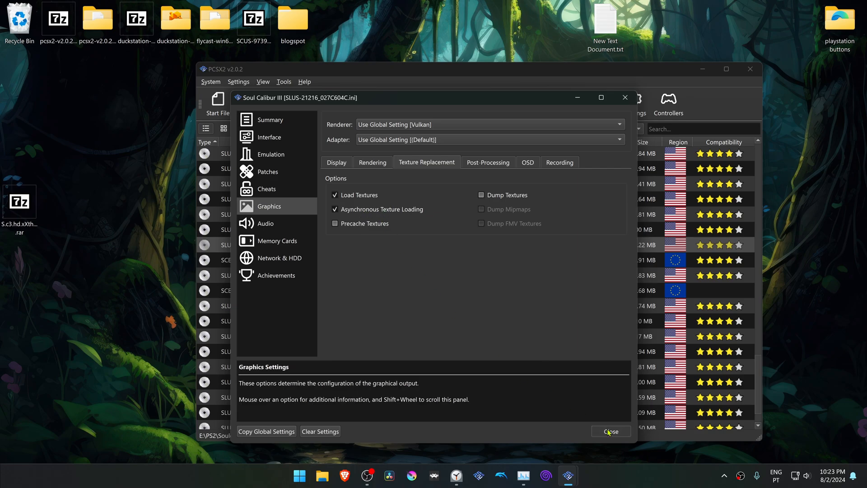
pyautogui.click(610, 431)
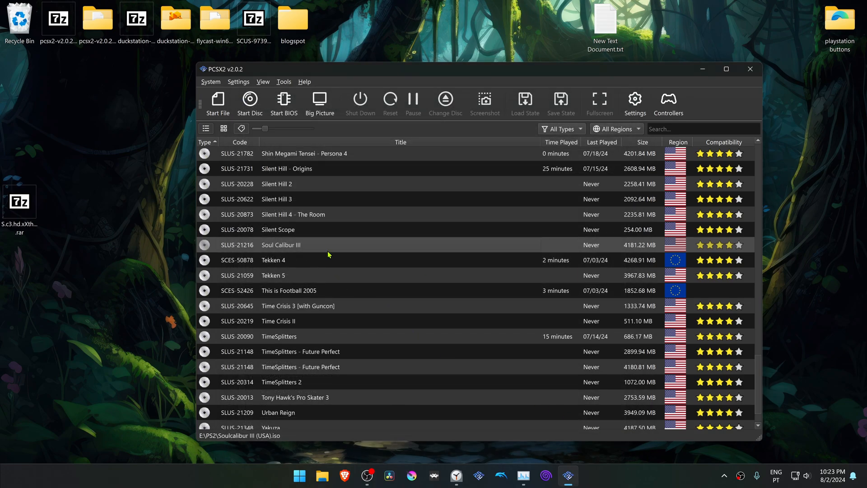
pyautogui.moveTo(326, 251)
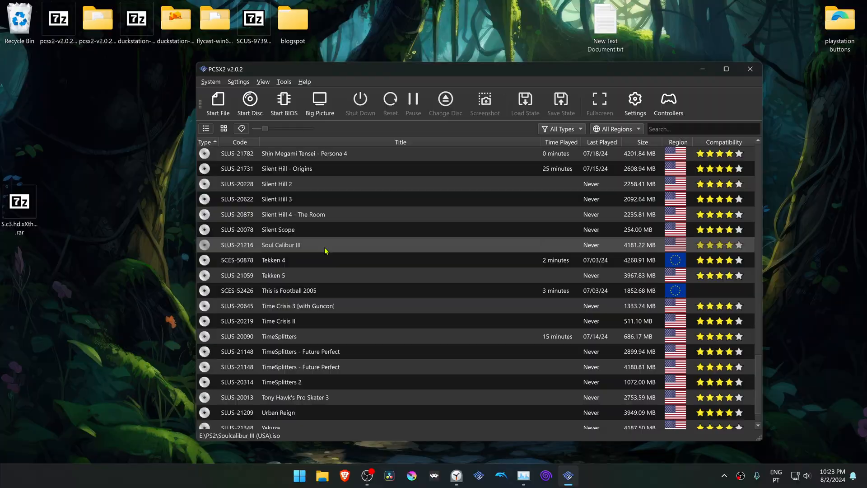
# Boot Soul Calibur III from the PCSX2 game list.
pyautogui.doubleClick(280, 244)
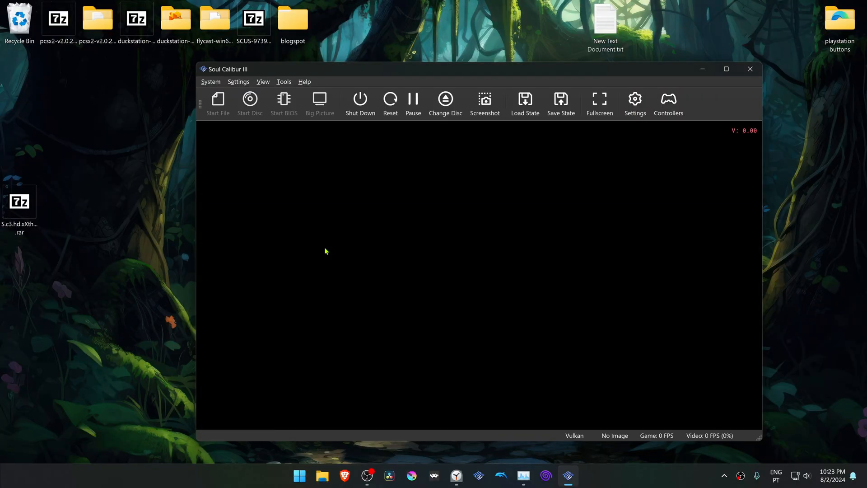